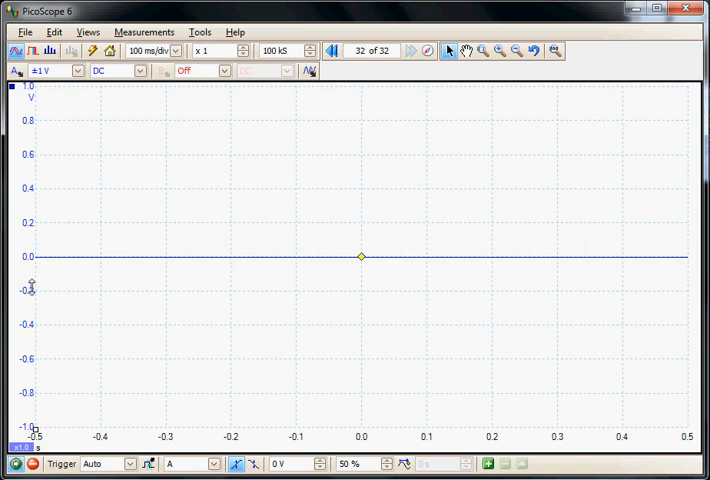
mouse_move(48, 116)
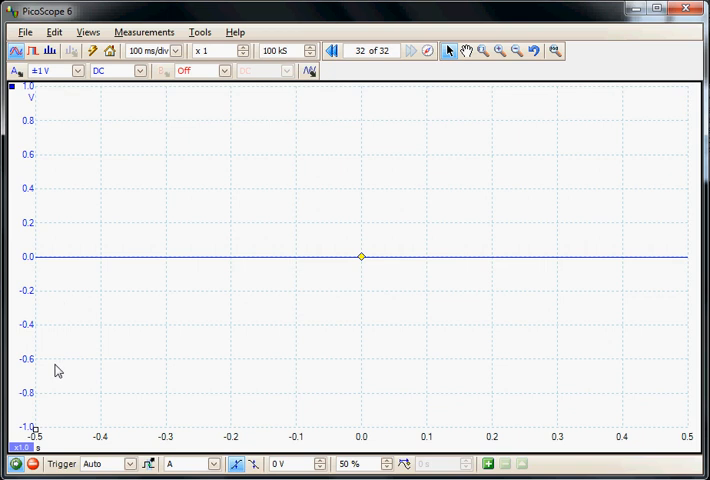
mouse_move(68, 348)
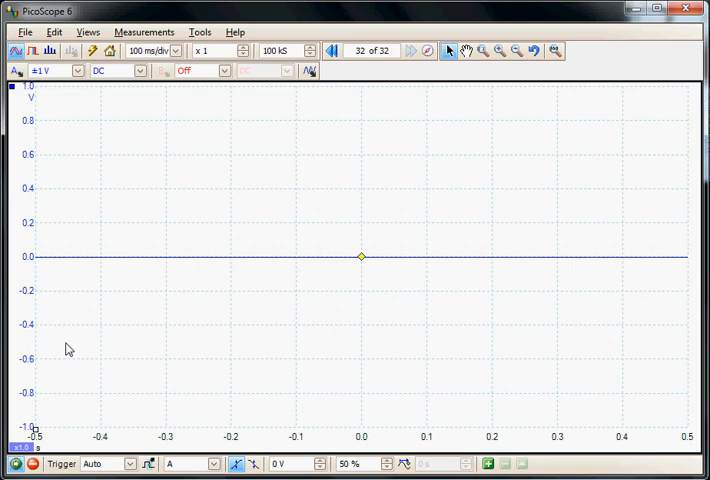
mouse_move(120, 204)
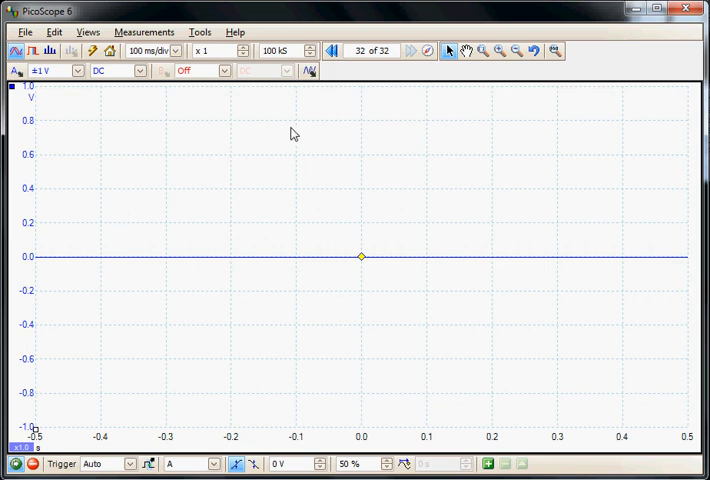
mouse_move(312, 104)
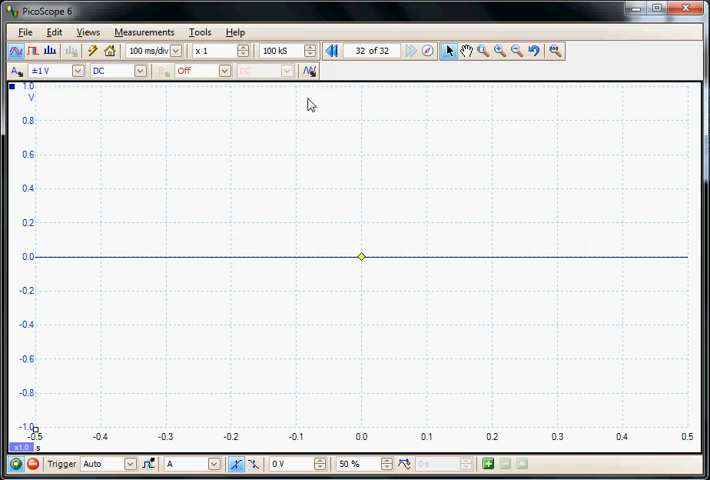
mouse_move(310, 70)
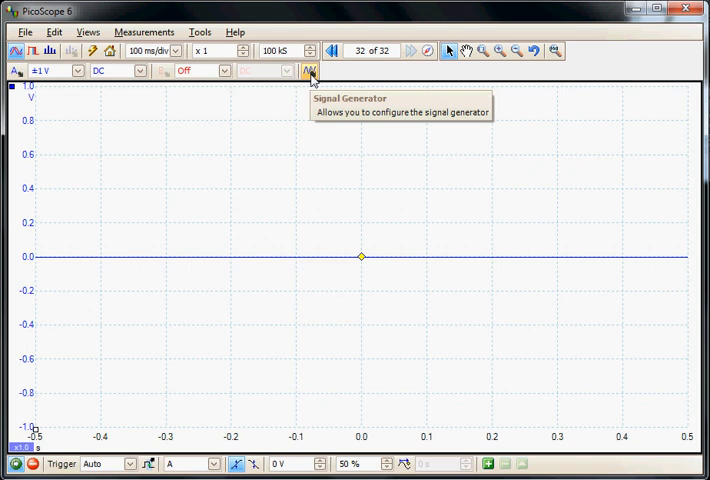
- Enable the signal generator output as a 1 kHz sine on channel A
left_click(310, 70)
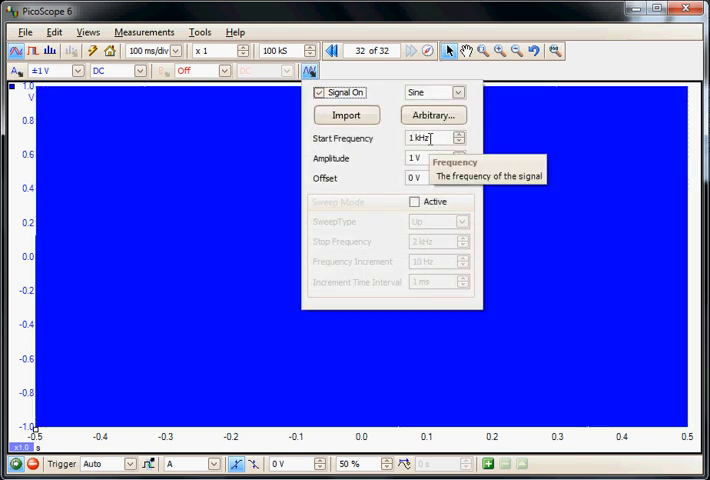
left_click(460, 162)
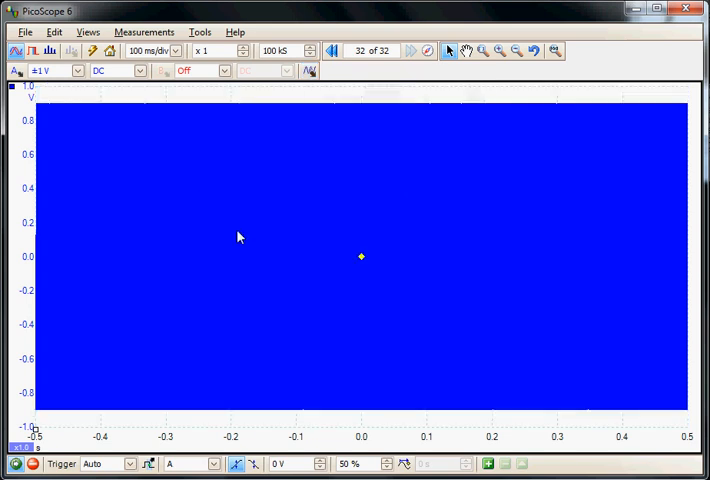
mouse_move(96, 92)
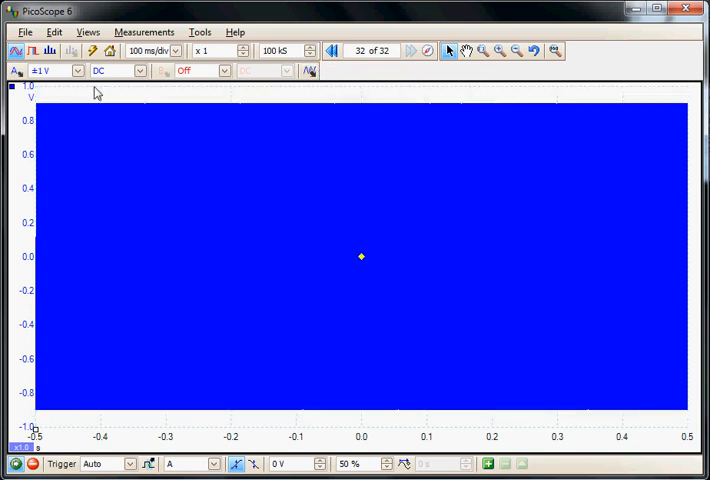
mouse_move(16, 70)
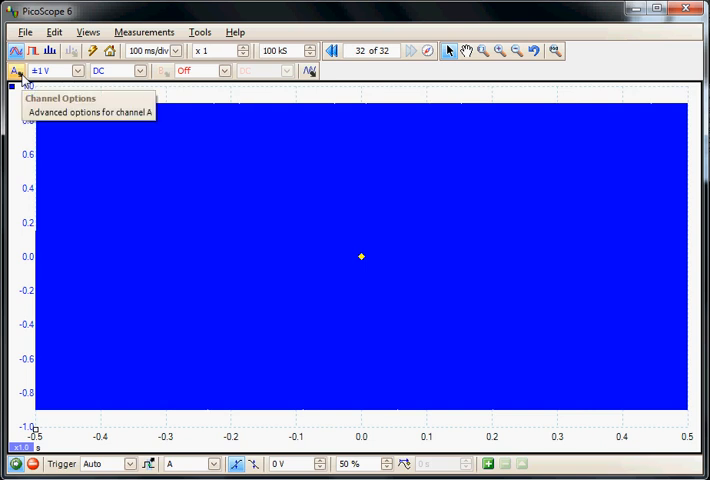
mouse_move(196, 122)
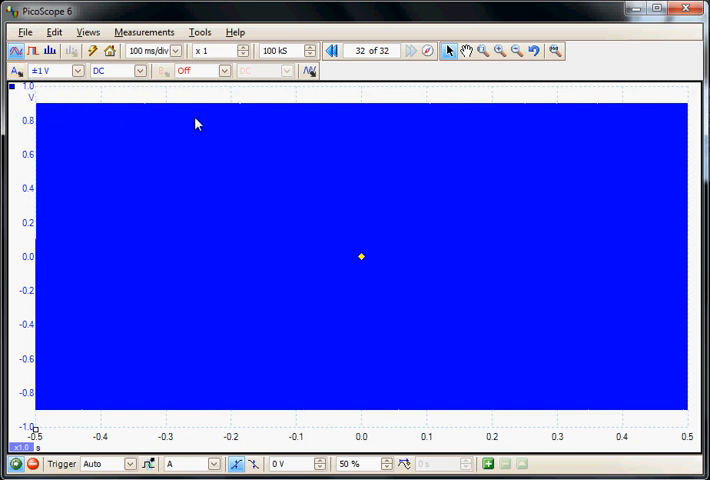
mouse_move(274, 60)
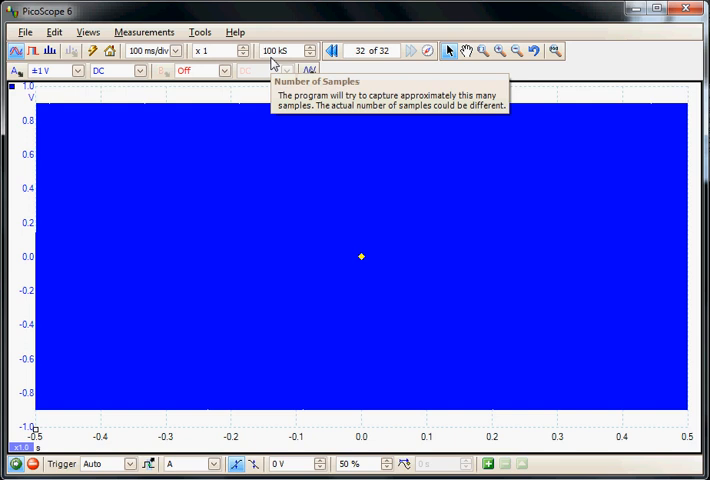
mouse_move(318, 168)
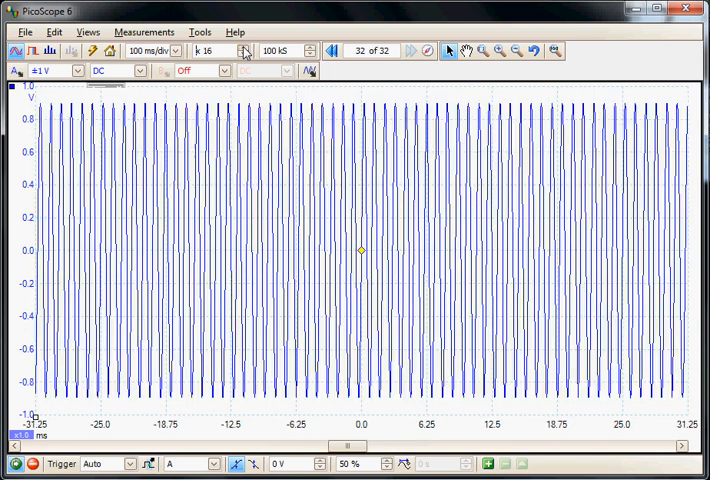
- Zoom the time axis until about ten individual sine cycles are visible
left_click(244, 48)
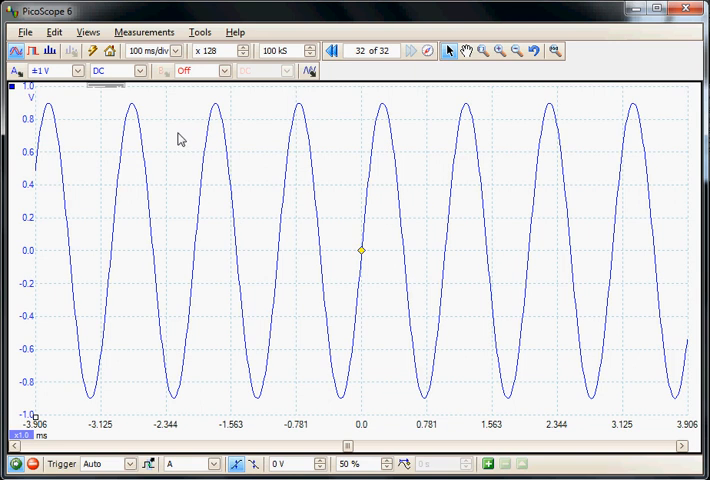
- Add a spectrum view beneath the time-domain trace via Views > Add View
left_click(88, 32)
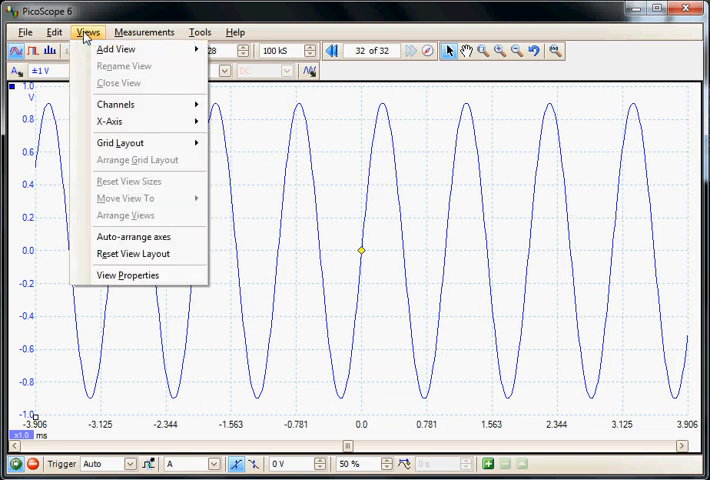
mouse_move(116, 48)
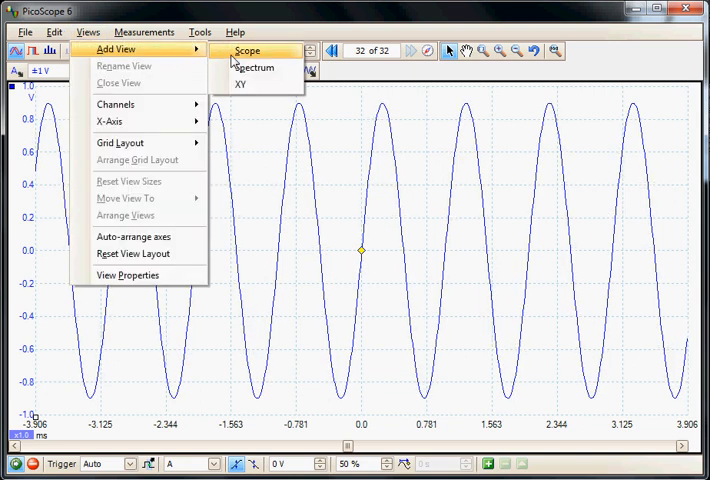
left_click(256, 68)
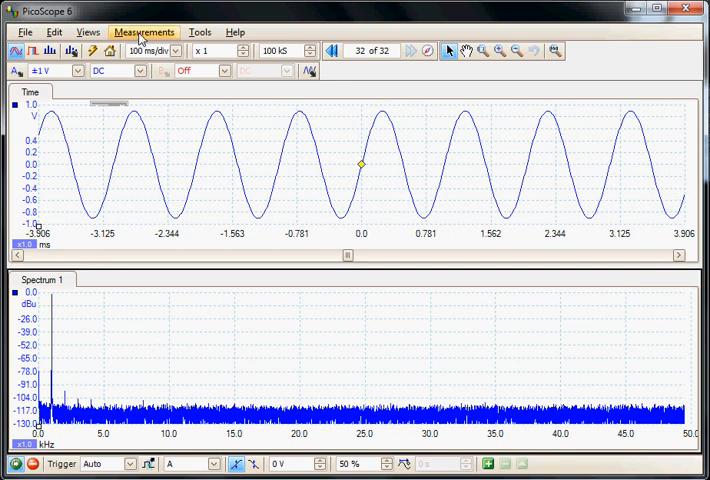
- Add a THD dB measurement of channel A over the whole trace
left_click(144, 32)
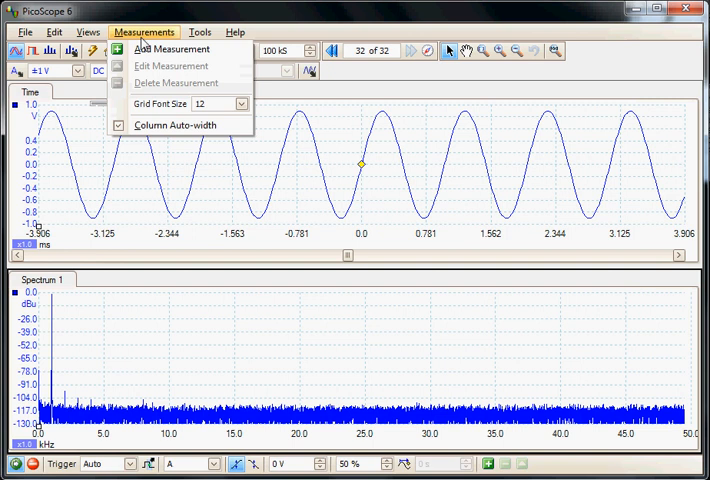
left_click(172, 48)
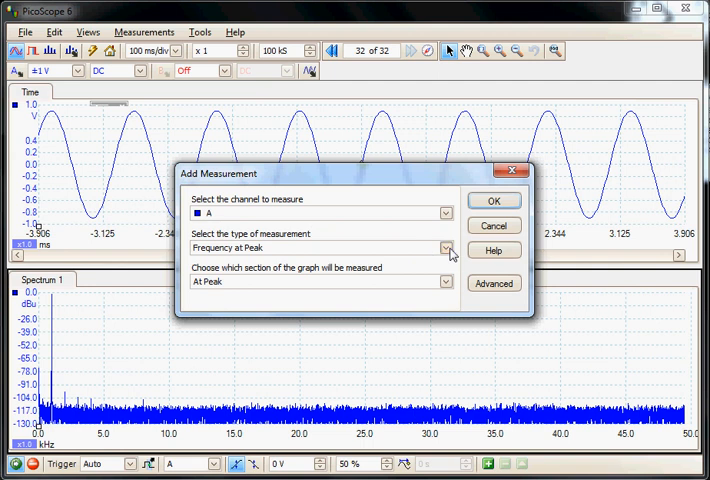
left_click(446, 246)
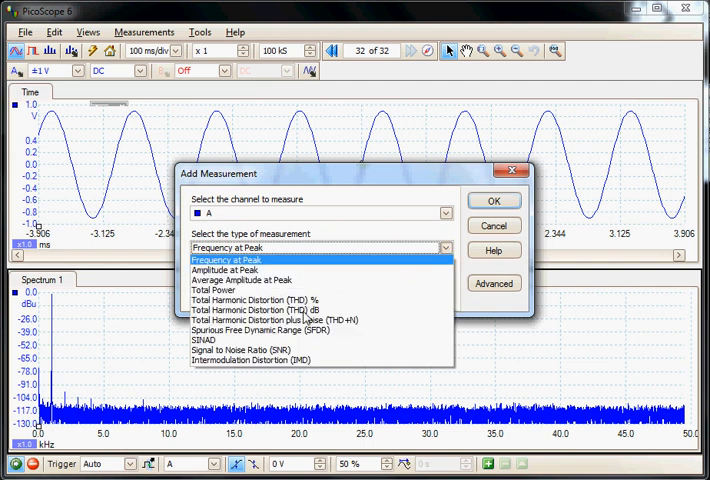
left_click(290, 310)
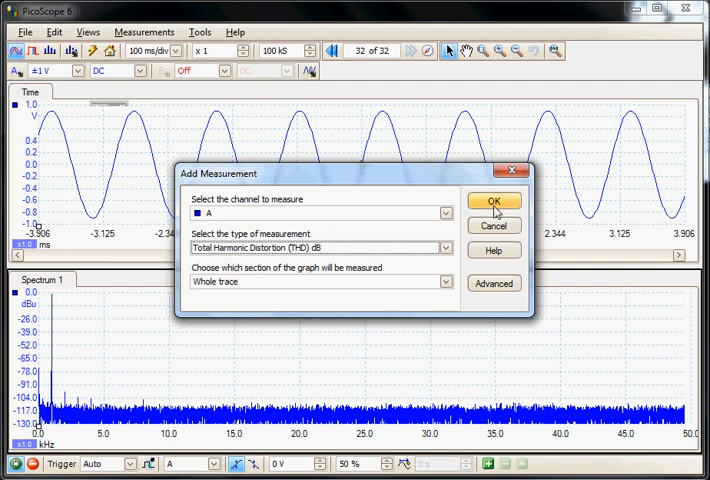
left_click(492, 200)
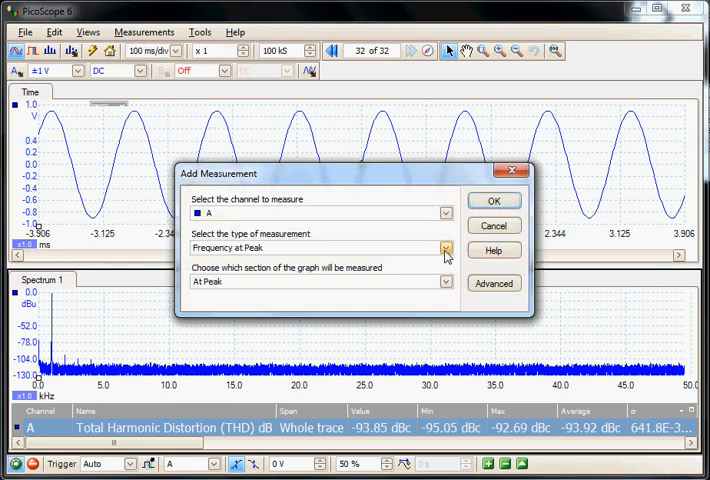
- Add an SNR measurement of channel A, reading about -97 dB
left_click(446, 246)
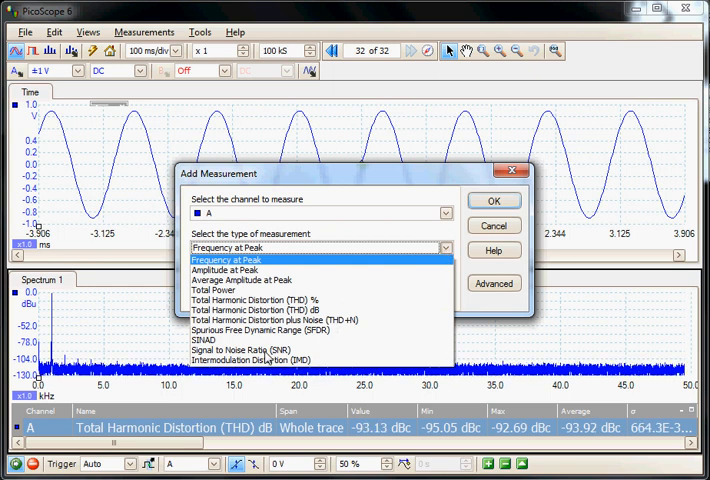
left_click(492, 200)
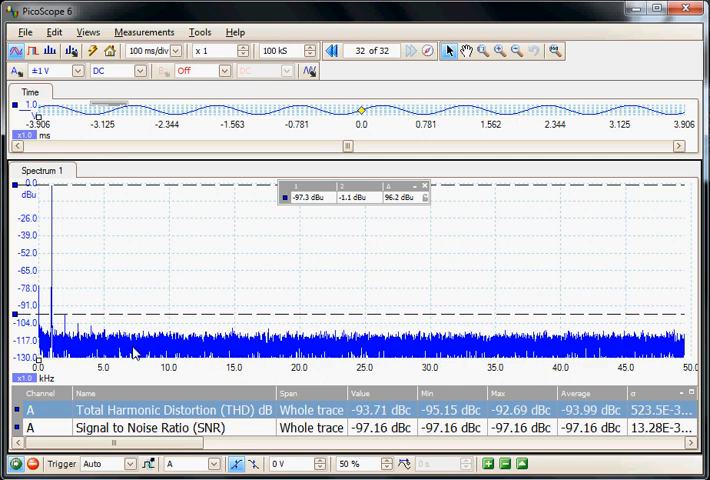
- Set the spectrum display mode to Average and let captures accumulate
left_click(72, 52)
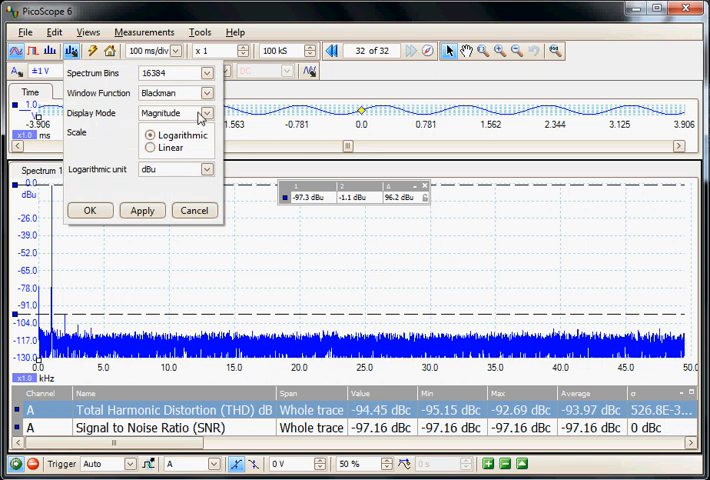
left_click(160, 112)
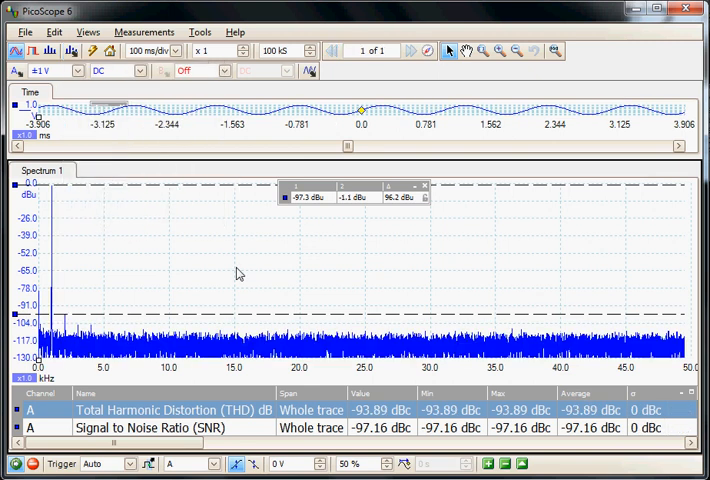
left_click(408, 52)
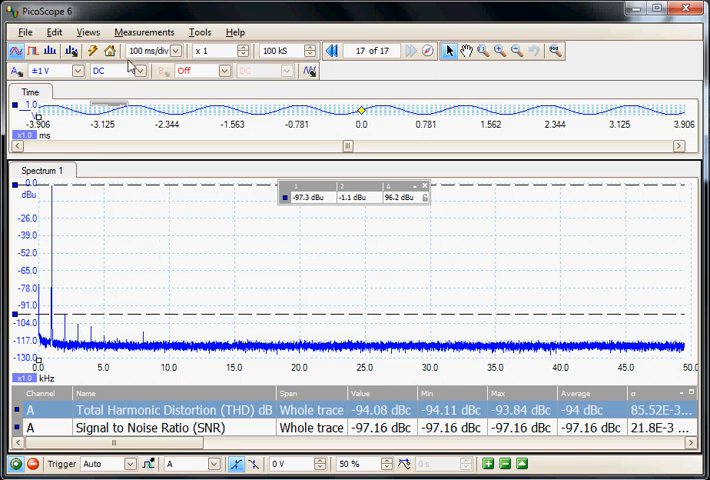
- Add a THD % measurement of channel A, reading about 1.97e-3 %
left_click(144, 32)
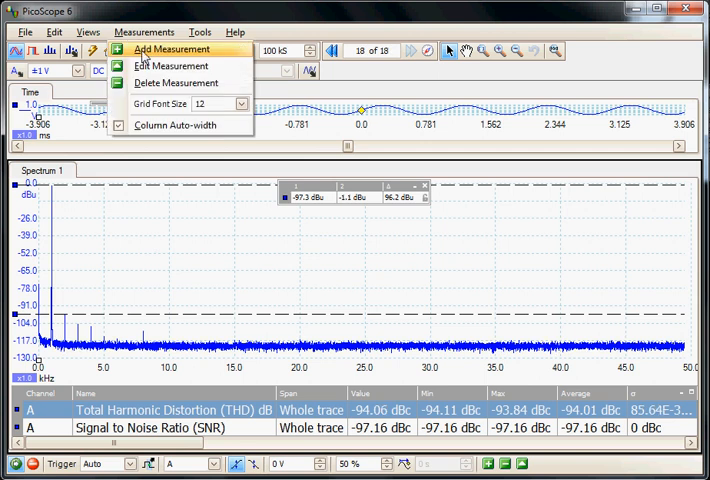
left_click(172, 48)
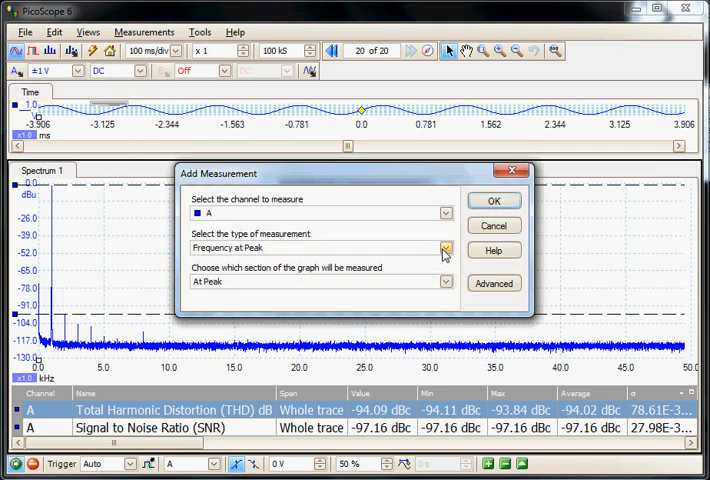
left_click(446, 246)
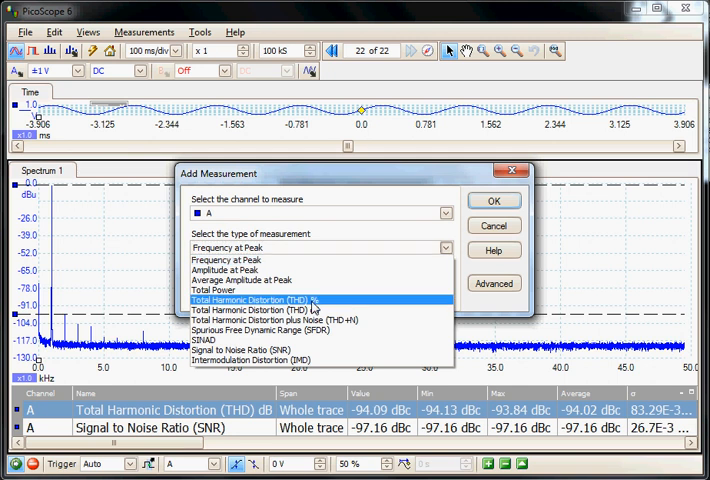
left_click(492, 200)
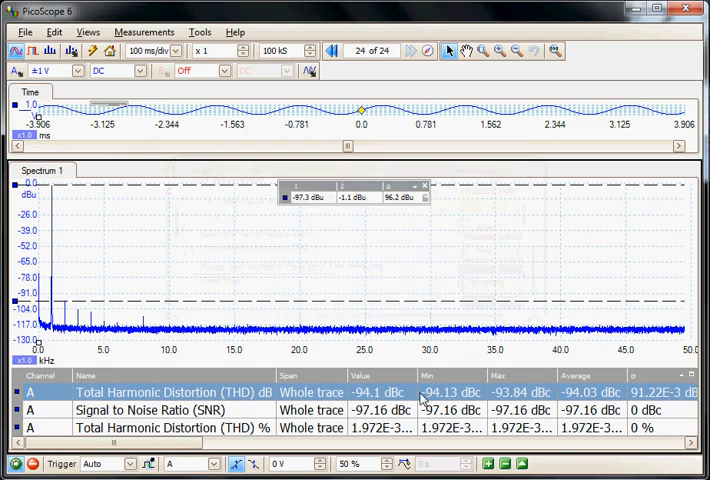